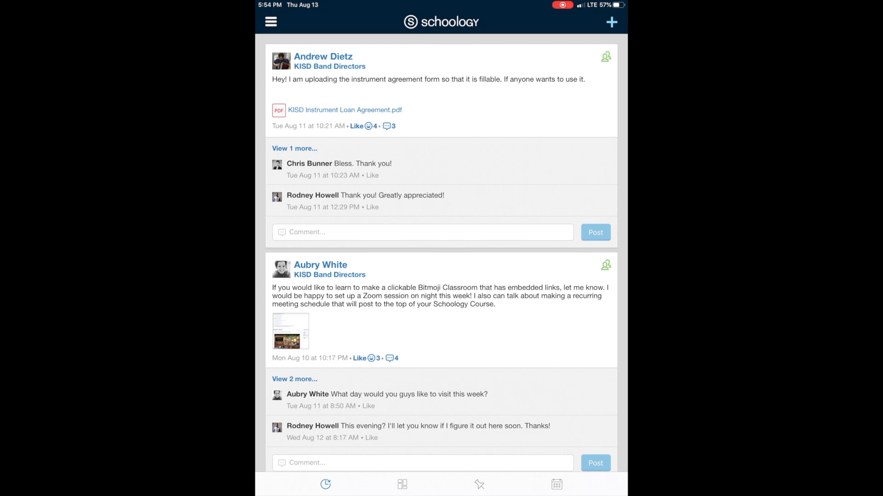
# From the navigation menu's Courses list, enter How to Band Course: Section 2, then show the courses list again.
pyautogui.scroll(-3)
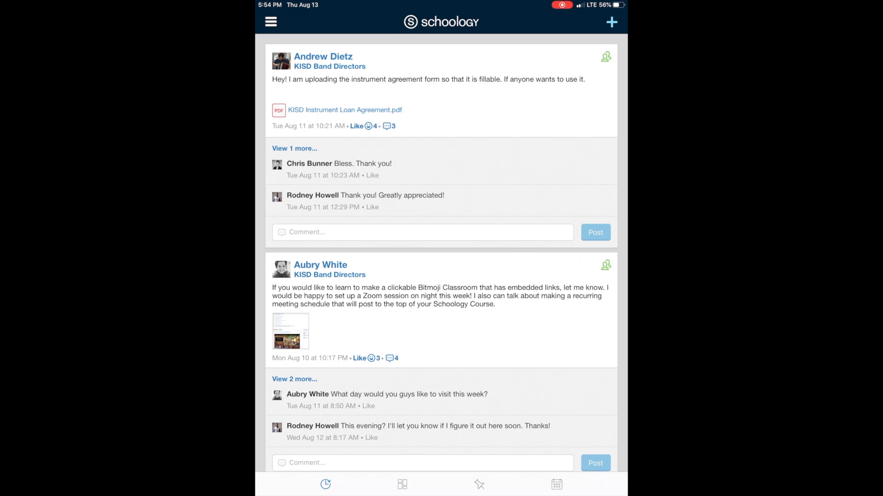
pyautogui.click(270, 21)
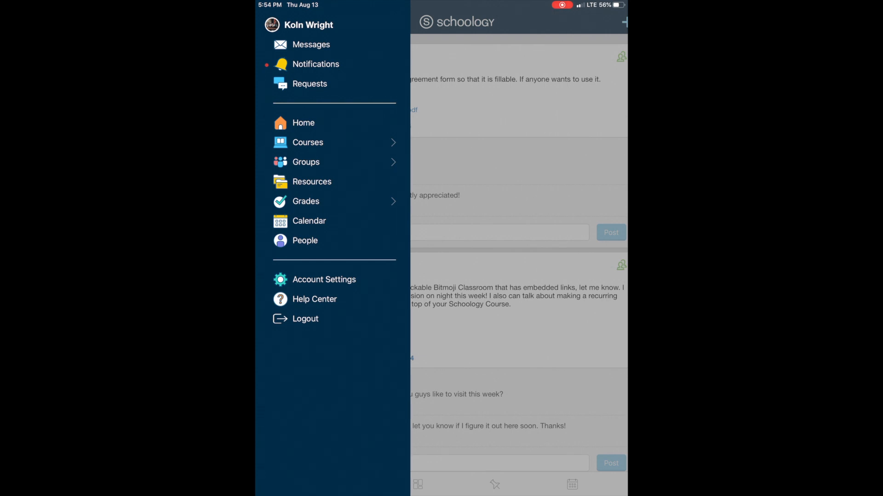
pyautogui.click(308, 143)
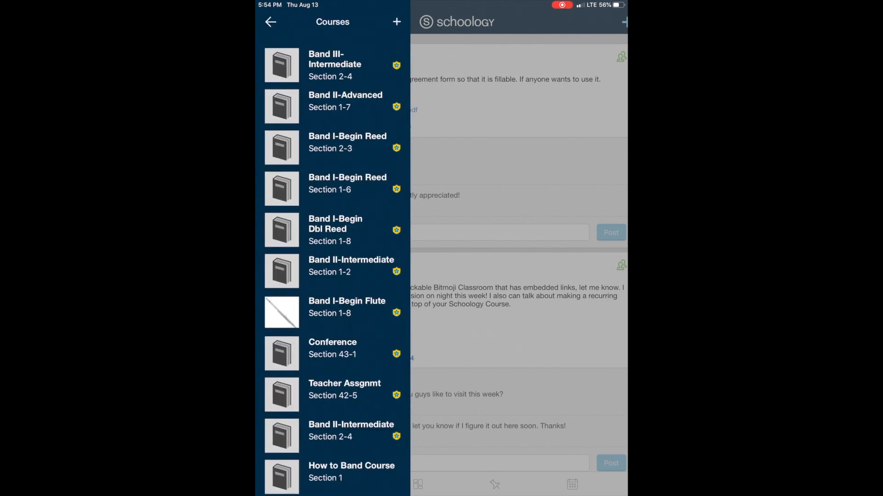
pyautogui.scroll(-3)
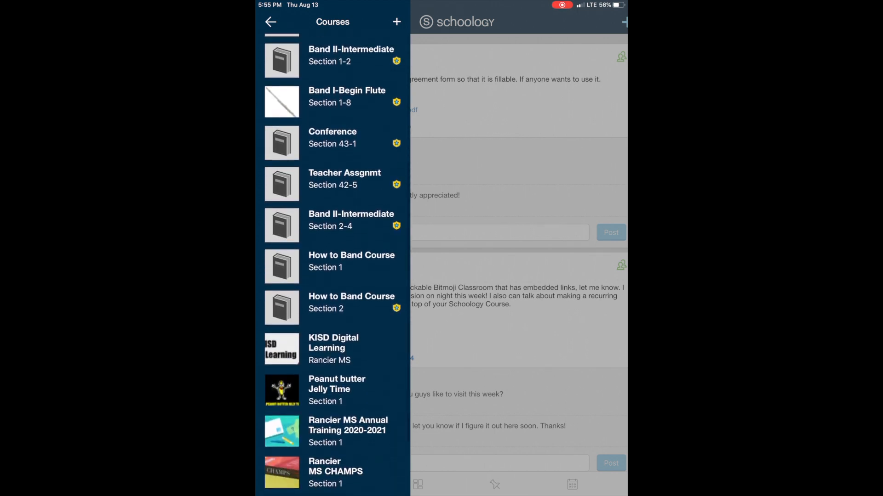
pyautogui.click(351, 303)
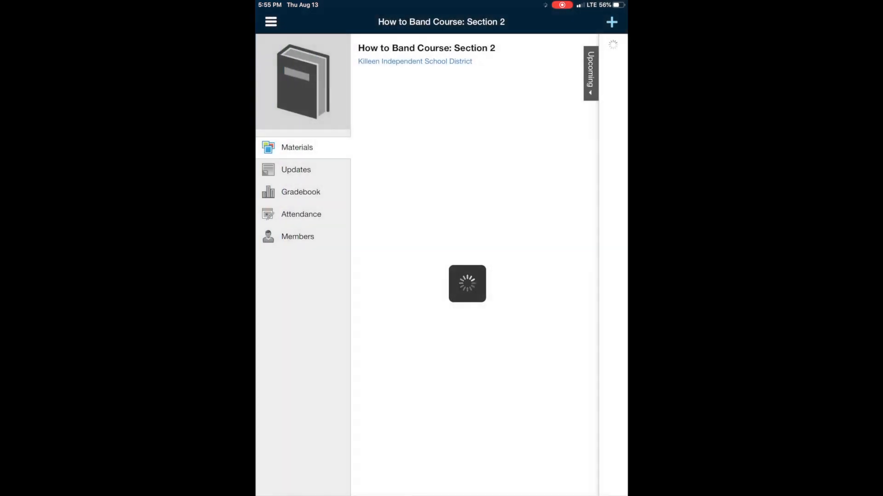
pyautogui.click(270, 21)
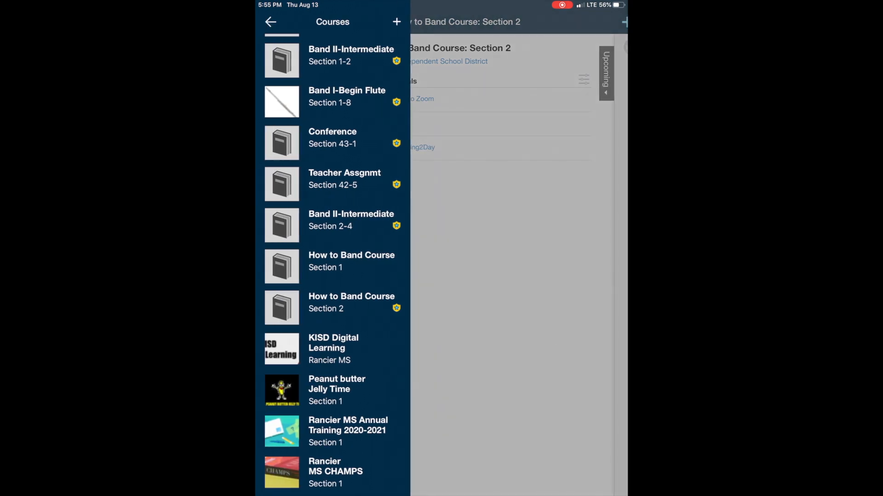
# Enter How to Band Course: Section 1 so its four-item Materials list loads.
pyautogui.click(351, 261)
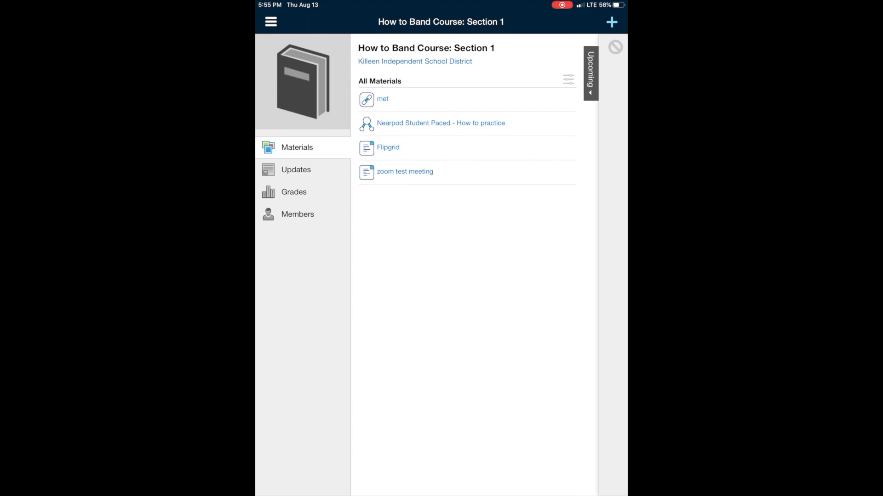
# View the 'zoom test meeting' page and scroll down to its Join Zoom Meeting link.
pyautogui.click(405, 172)
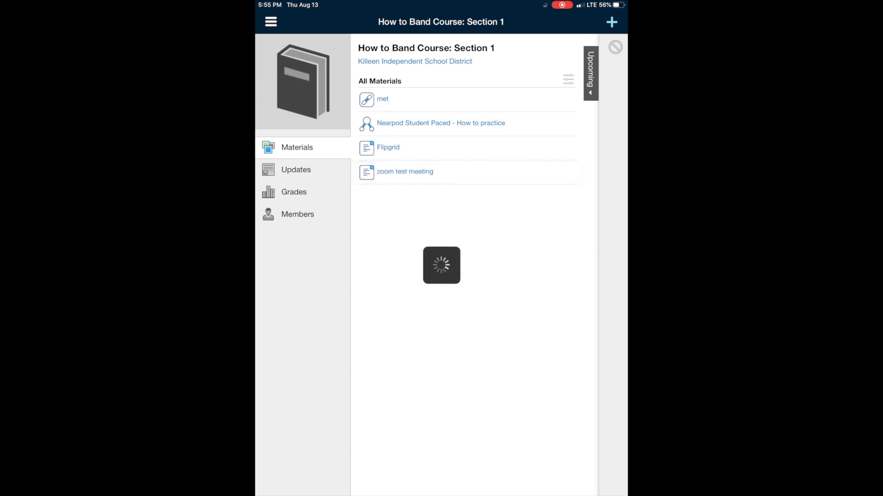
pyautogui.click(405, 172)
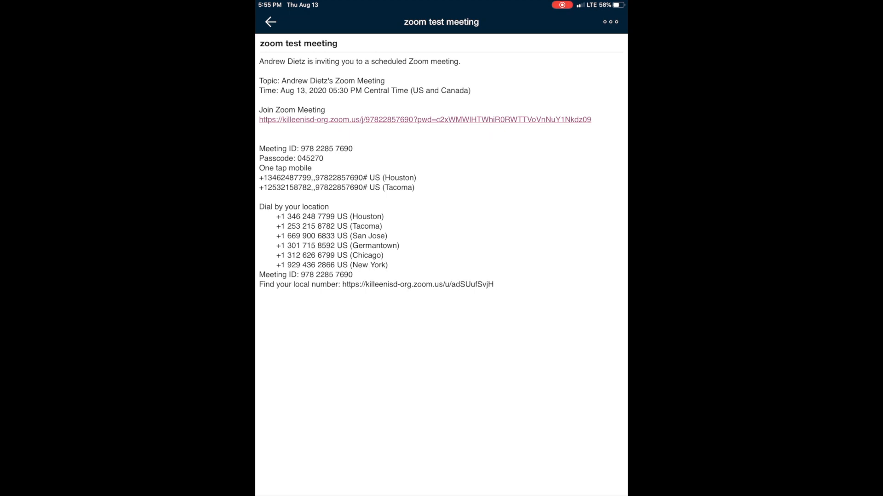
pyautogui.scroll(-3)
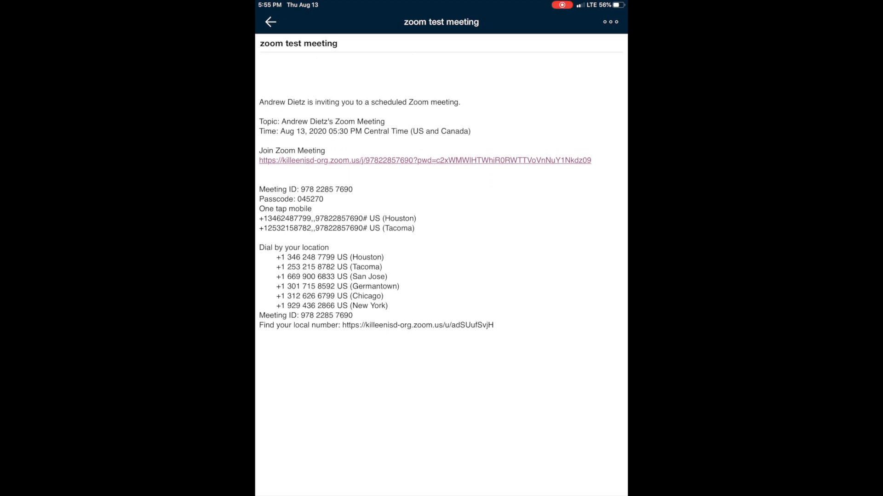